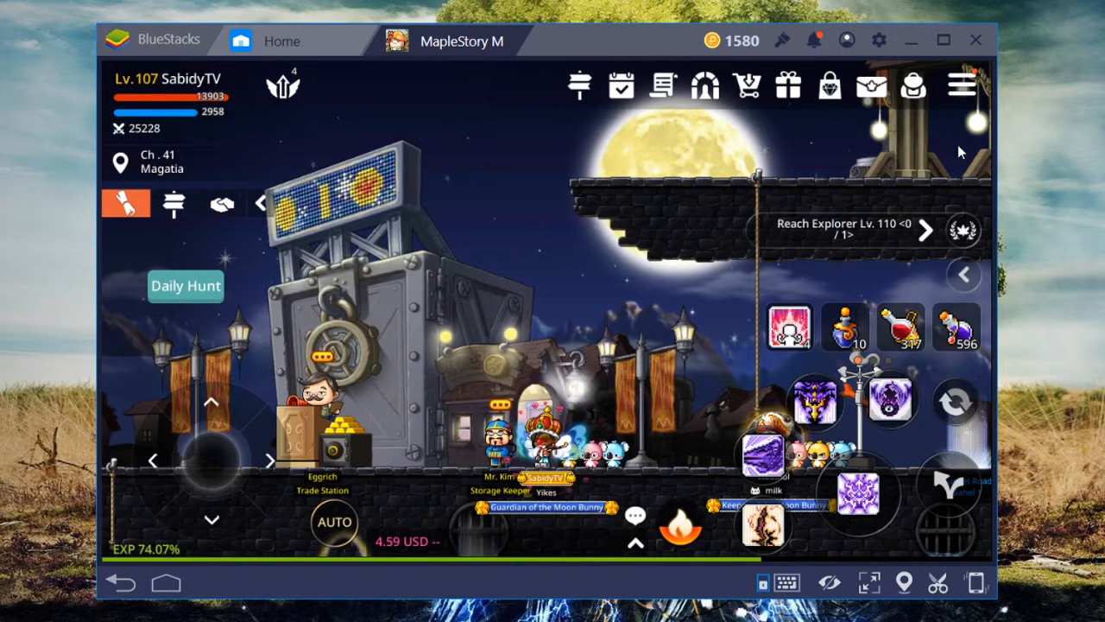
Bring up the keymapping editor over MapleStory M from the bottom toolbar's keyboard controls icon.
click(961, 83)
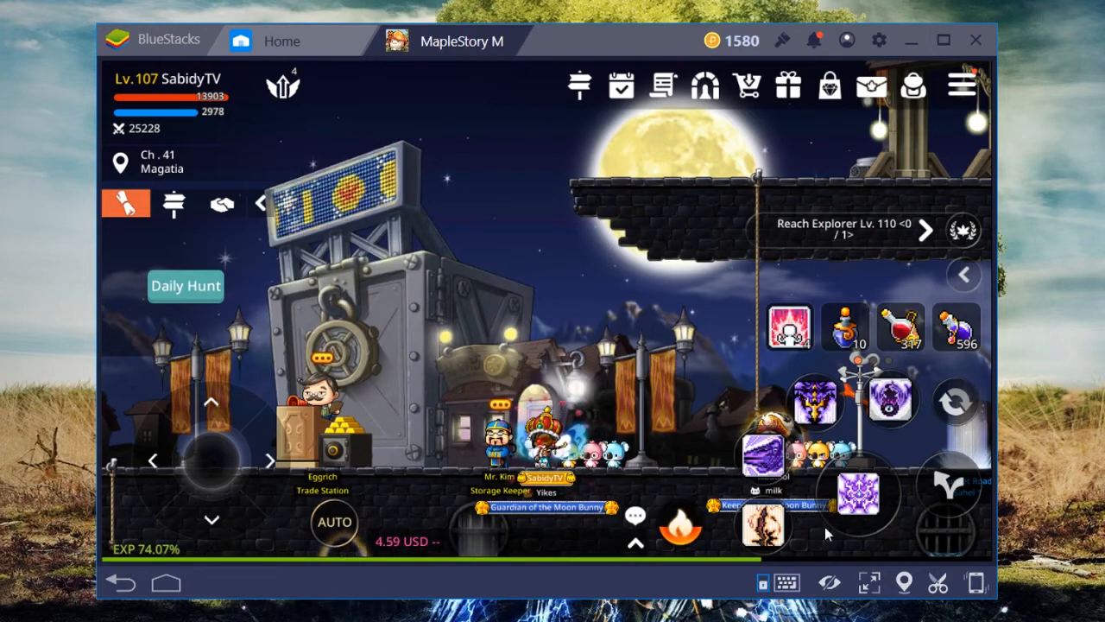
mouse_move(791, 581)
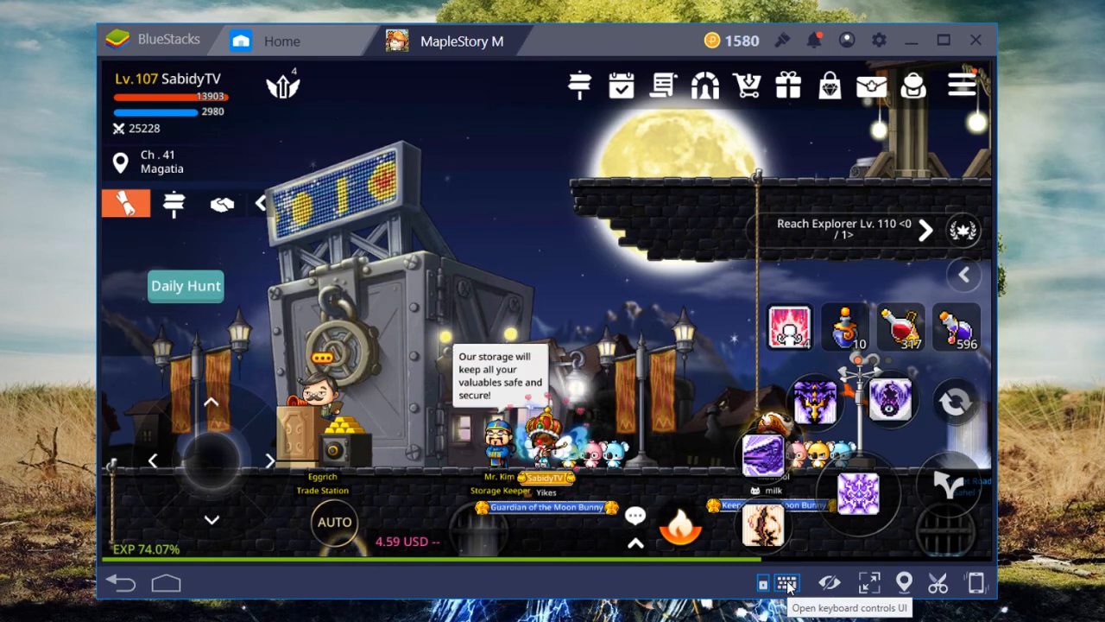
click(782, 584)
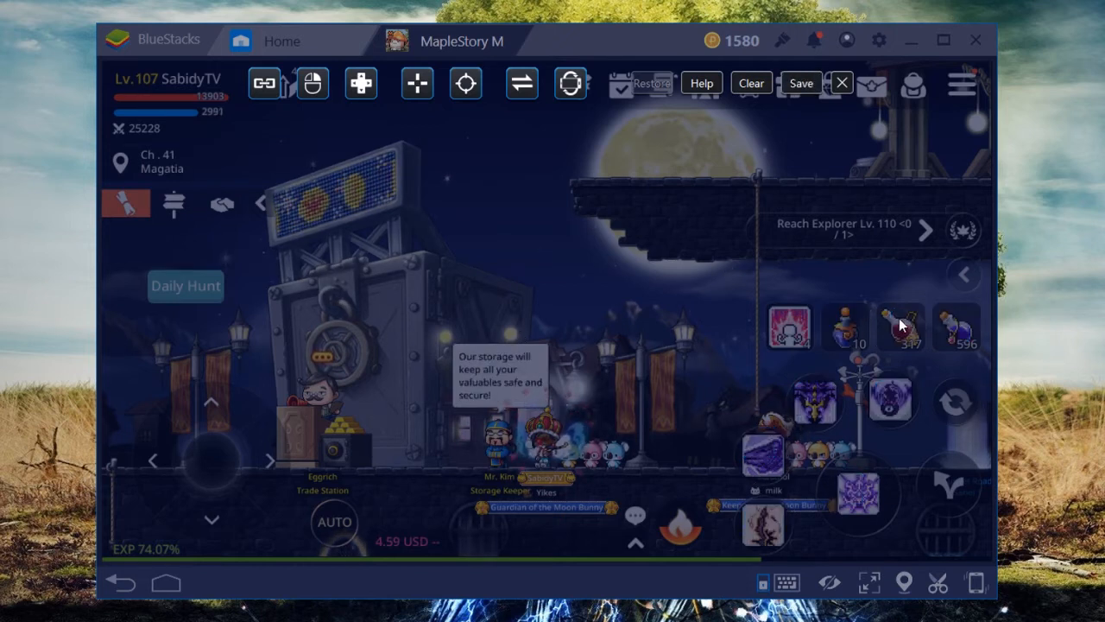
click(901, 332)
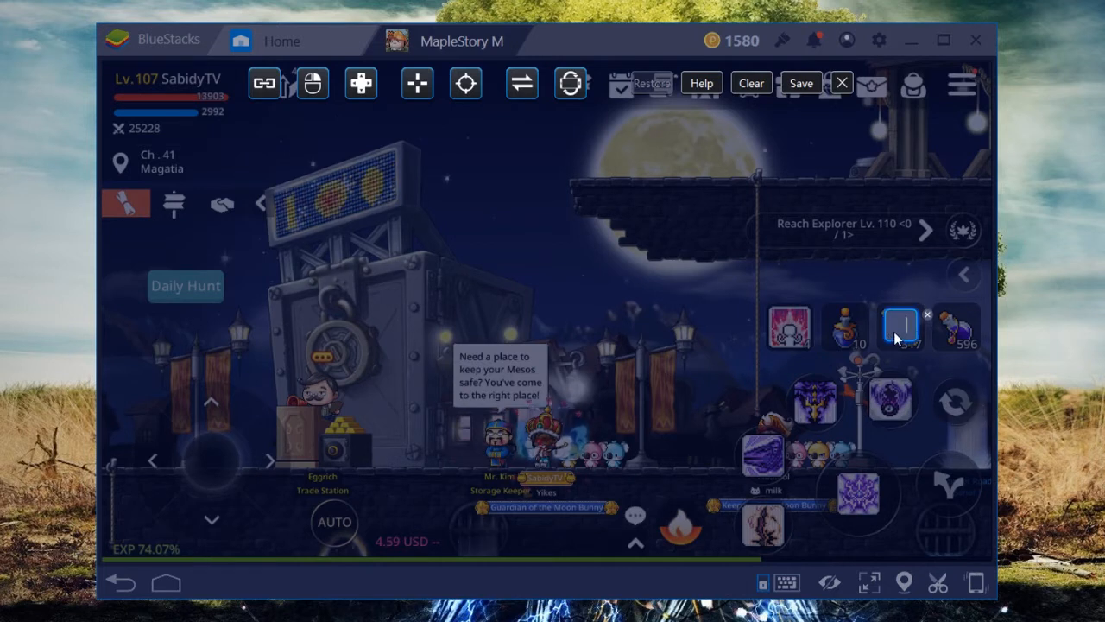
click(898, 328)
text(W)
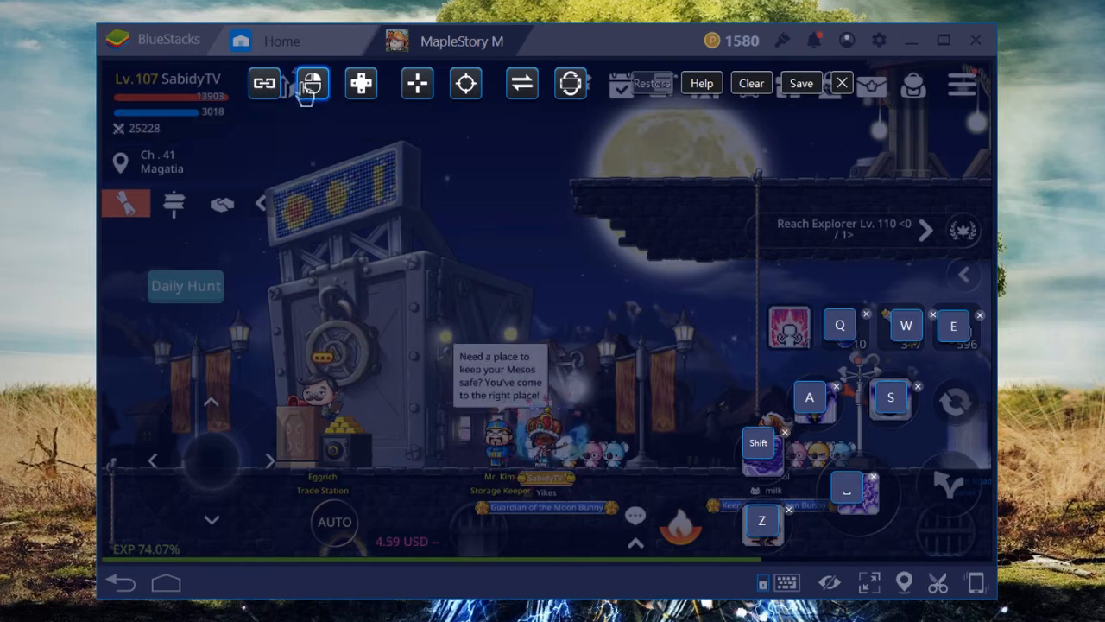
mouse_move(311, 85)
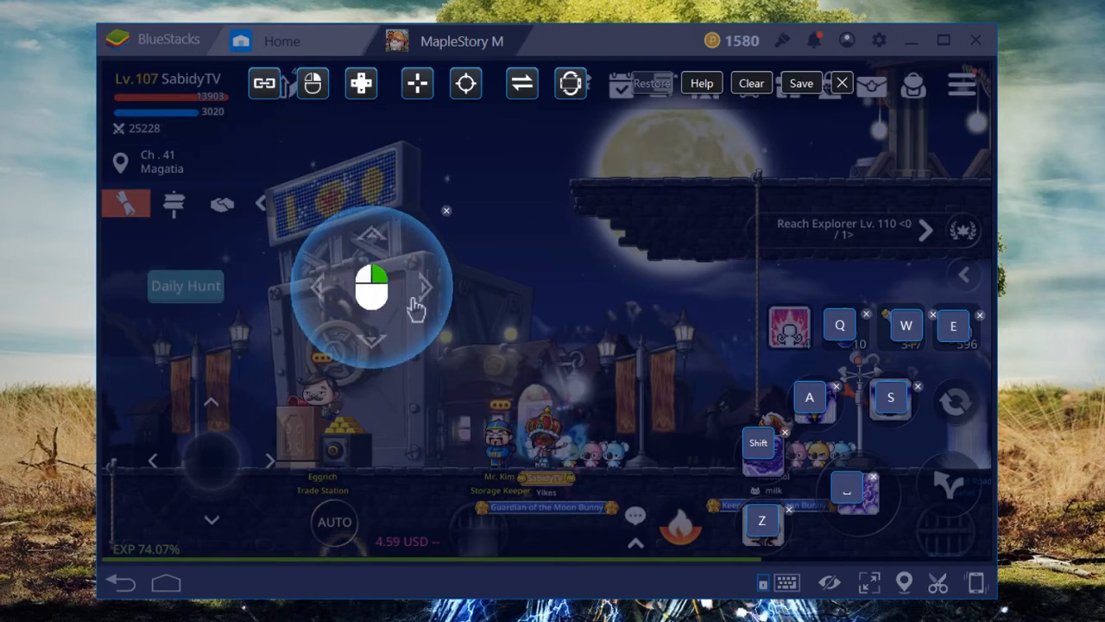
Review the Q, W, E, A, S, Shift and Z overlays and the toolbar's control types.
click(359, 83)
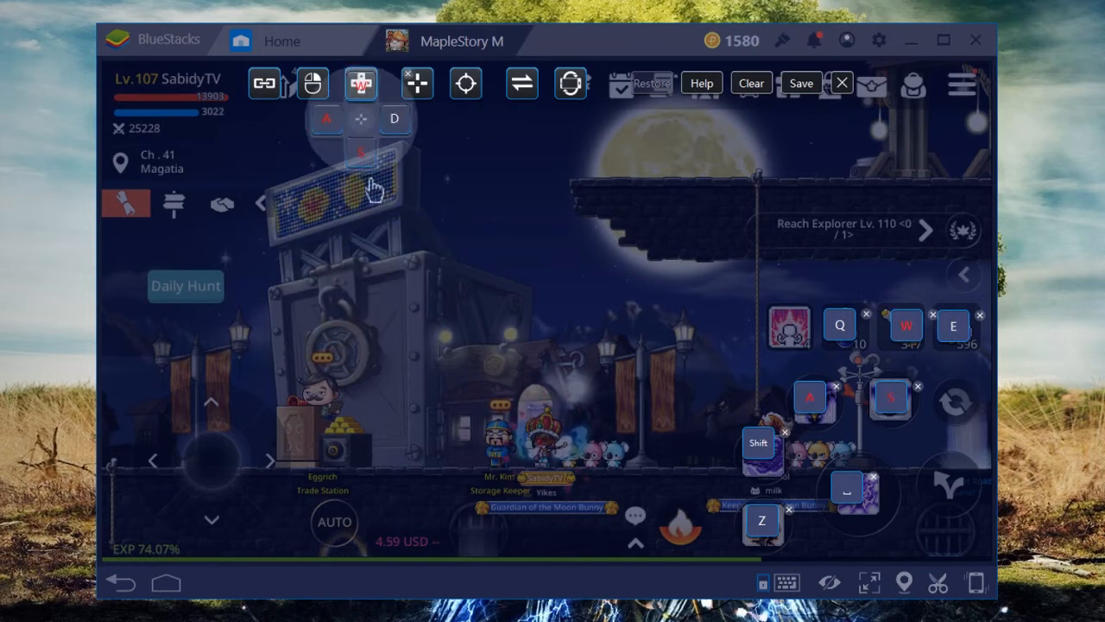
click(356, 83)
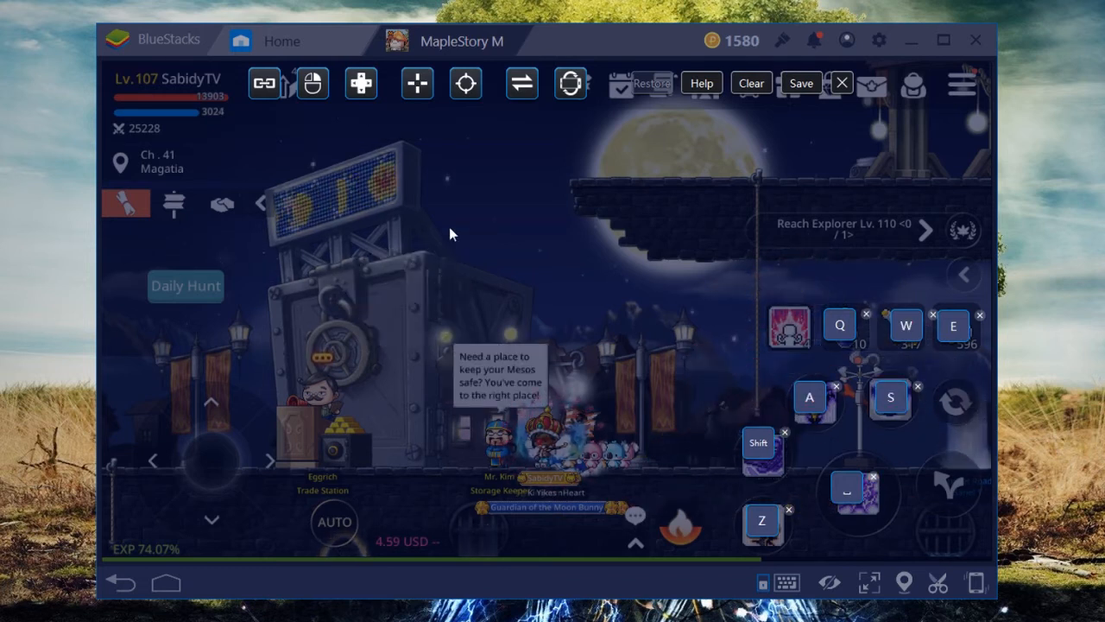
mouse_move(420, 87)
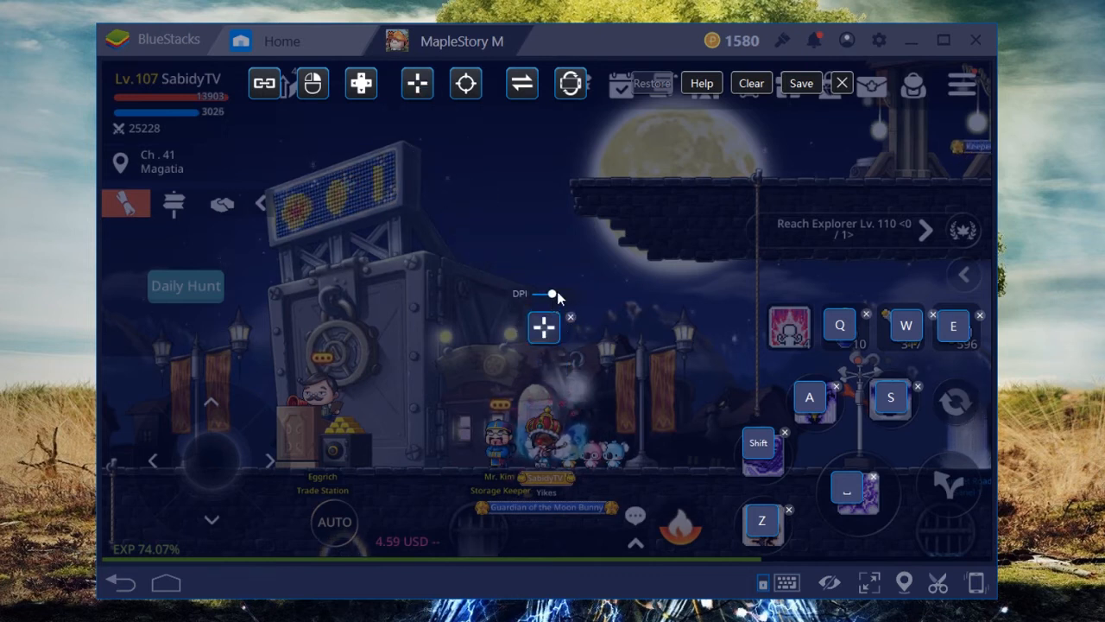
Close the editor with X and answer No to 'Do you want to save this change?'.
click(466, 83)
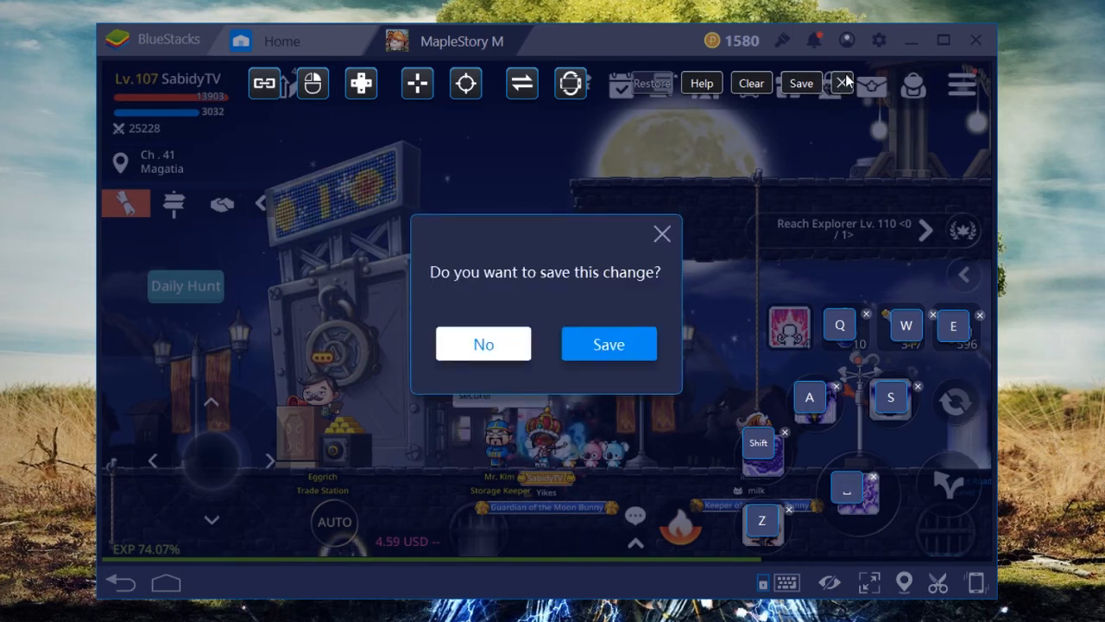
click(608, 342)
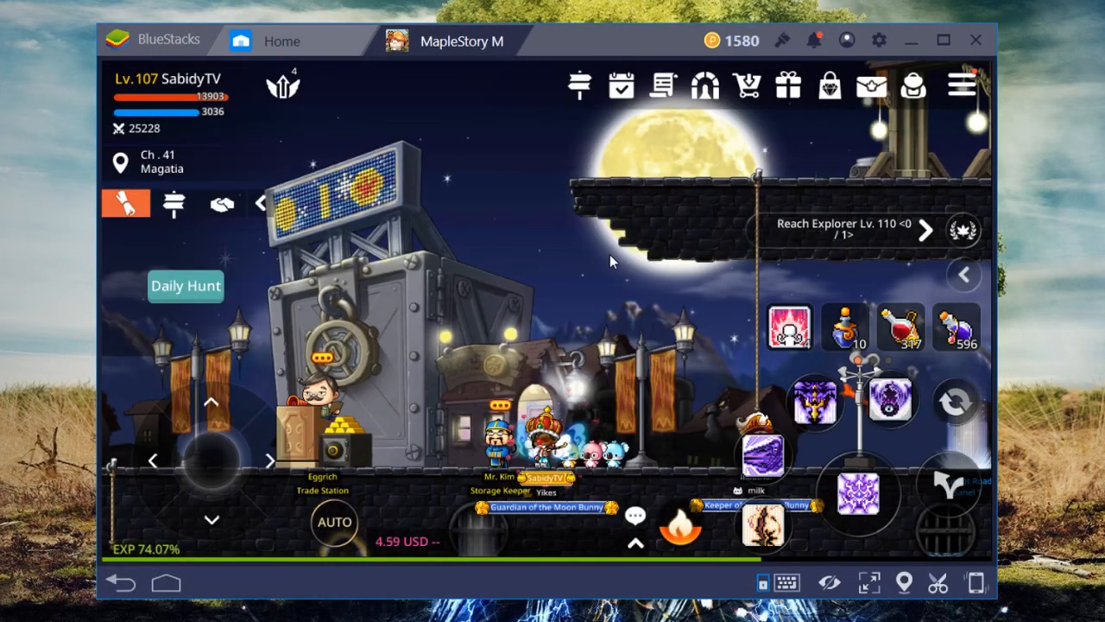